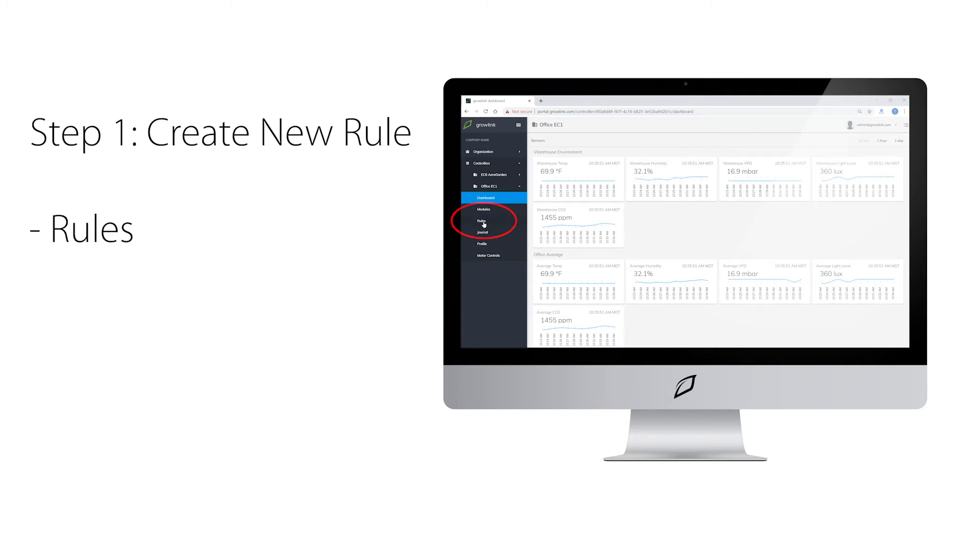
Step: Show the Office EC1 controller's Rules page with Manual Tasks expanded
click(482, 221)
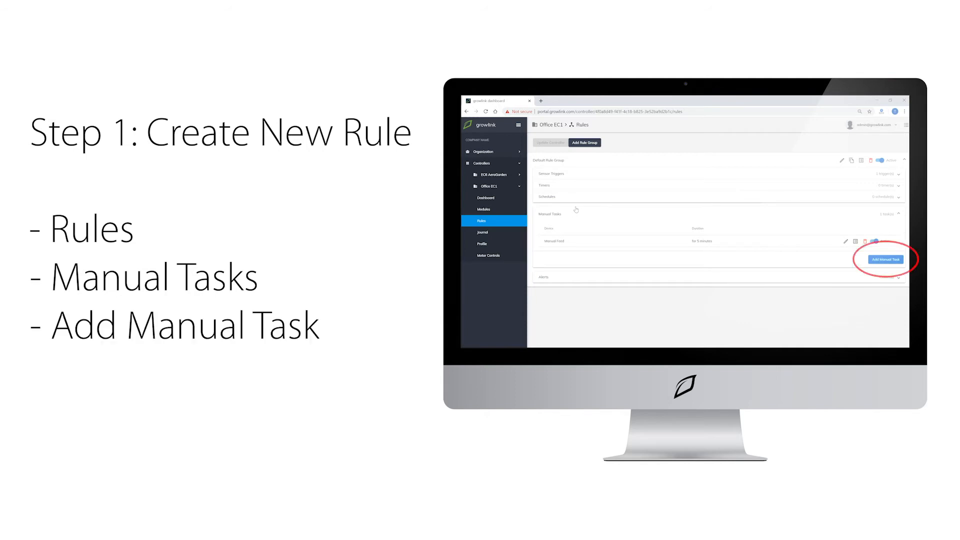
Step: Begin a new Manual Task and list the devices it can control, including the irrigation valve
click(885, 259)
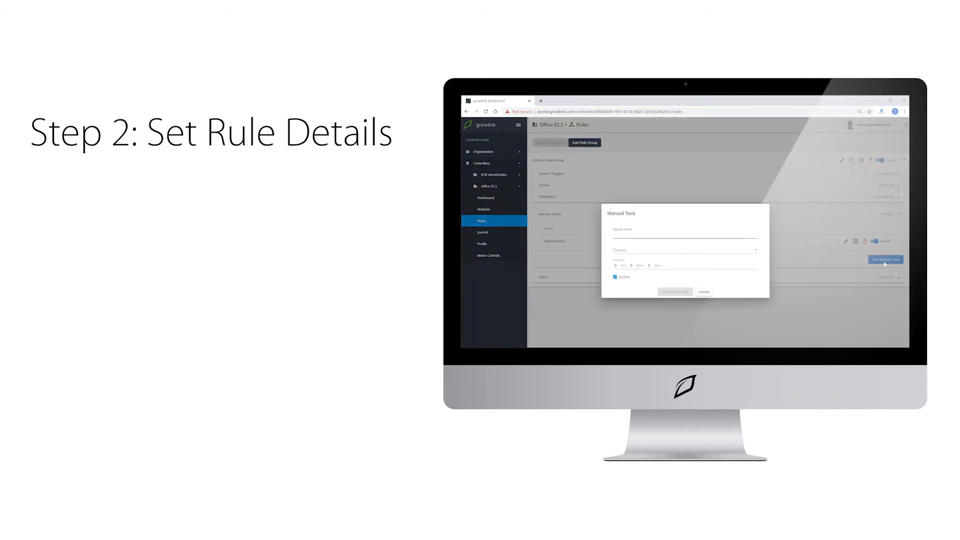
click(684, 250)
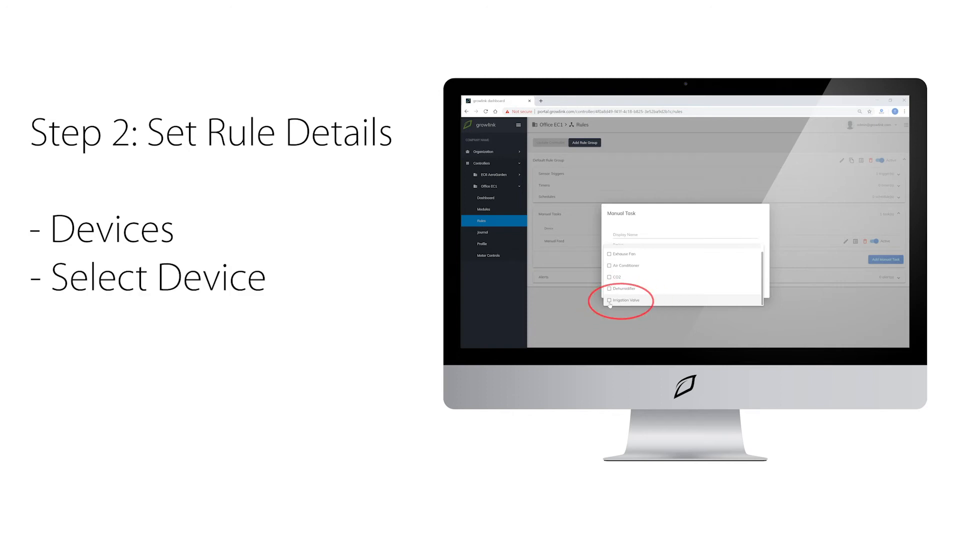
click(624, 300)
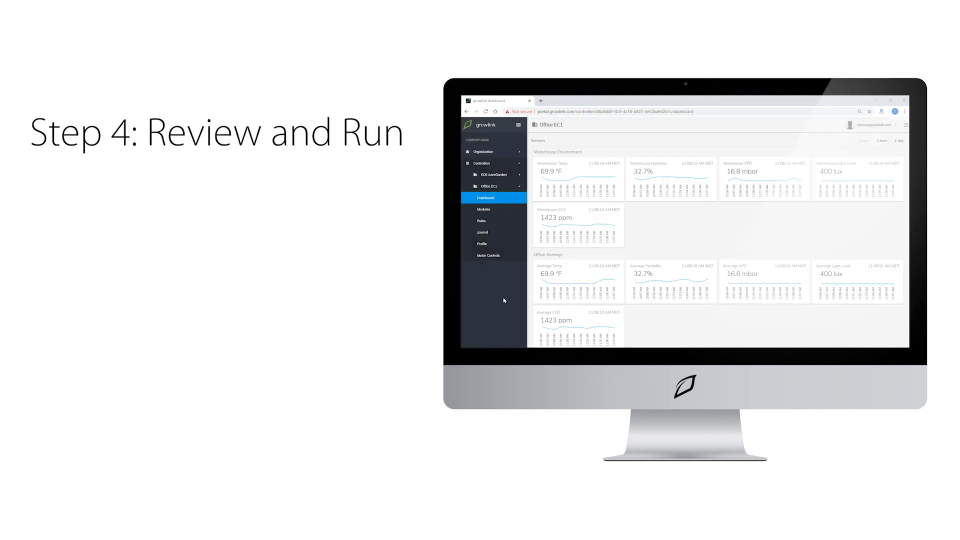
Step: Run the Manual Feed task from the dashboard so the irrigation valve starts its countdown
scroll(down, 3)
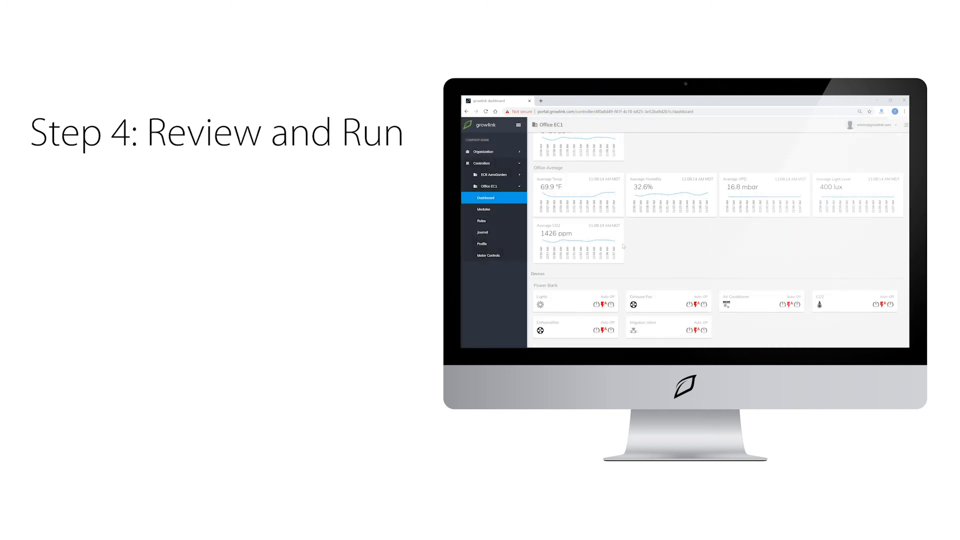
scroll(down, 3)
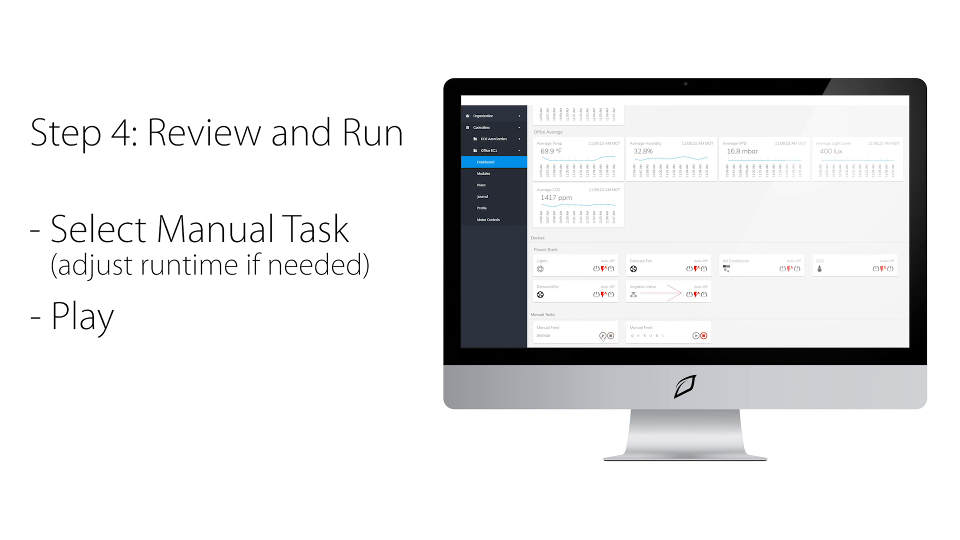
click(604, 335)
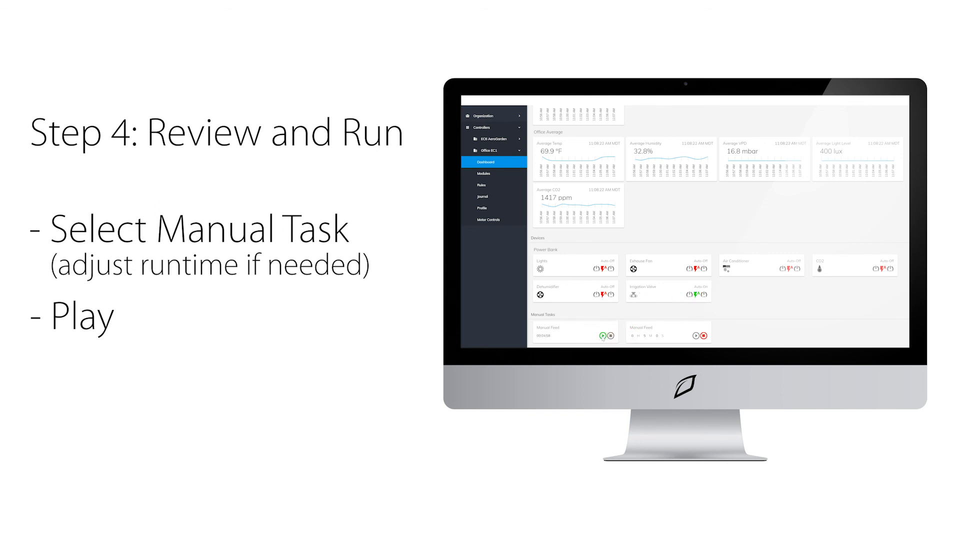